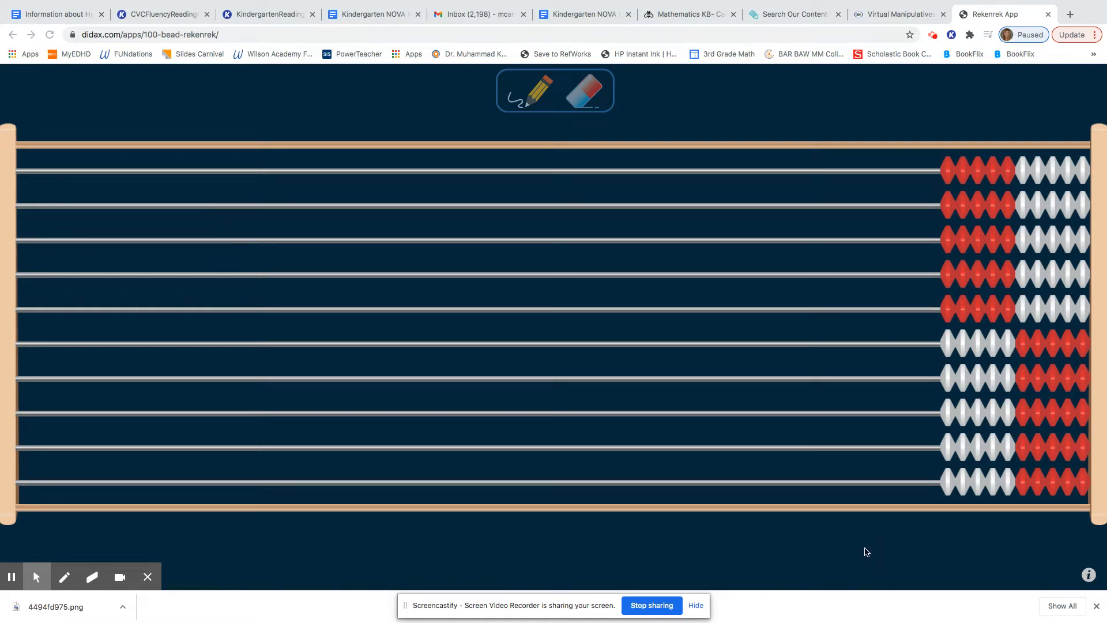
mouse_move(829, 550)
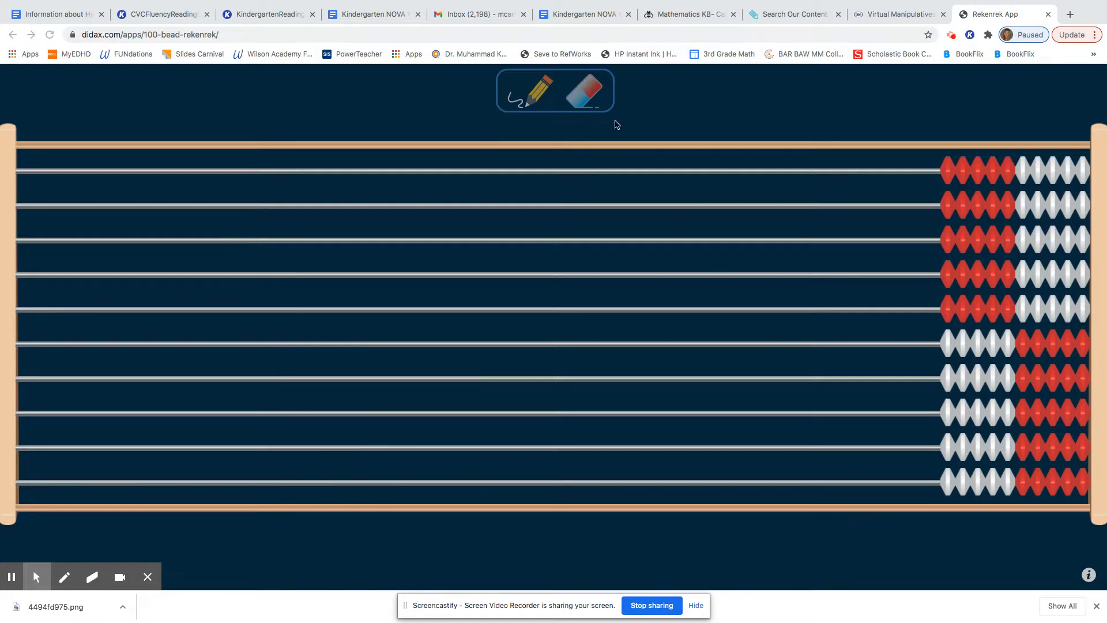
Step: Turn on the freehand pencil tool for drawing over the rekenrek
click(541, 89)
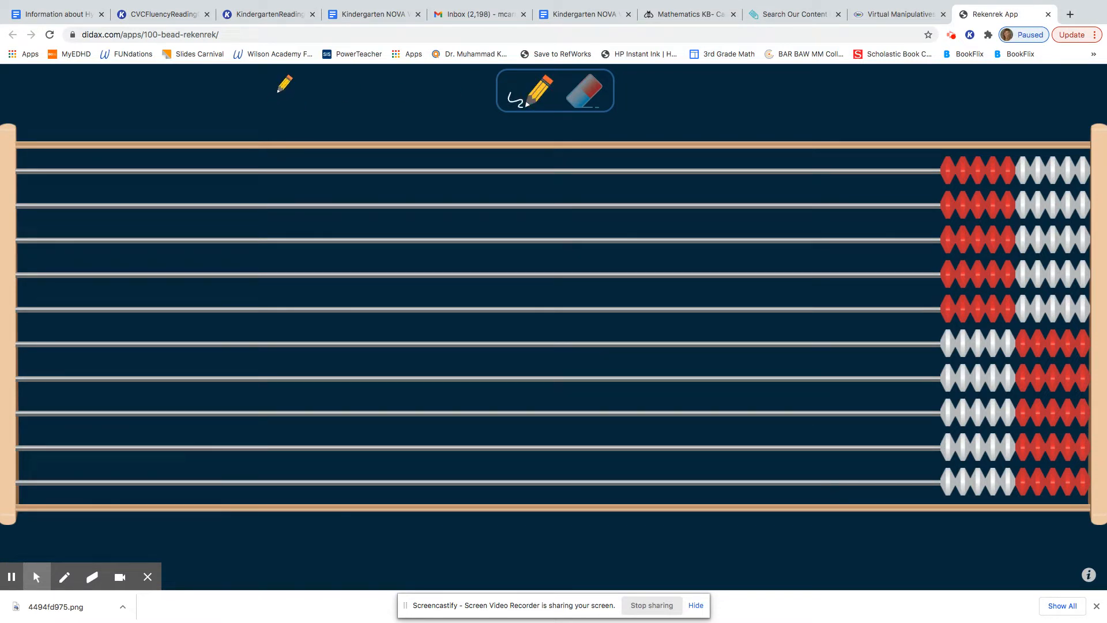
Step: Handwrite the number 20 beneath the bead frame
drag(279, 90, 279, 90)
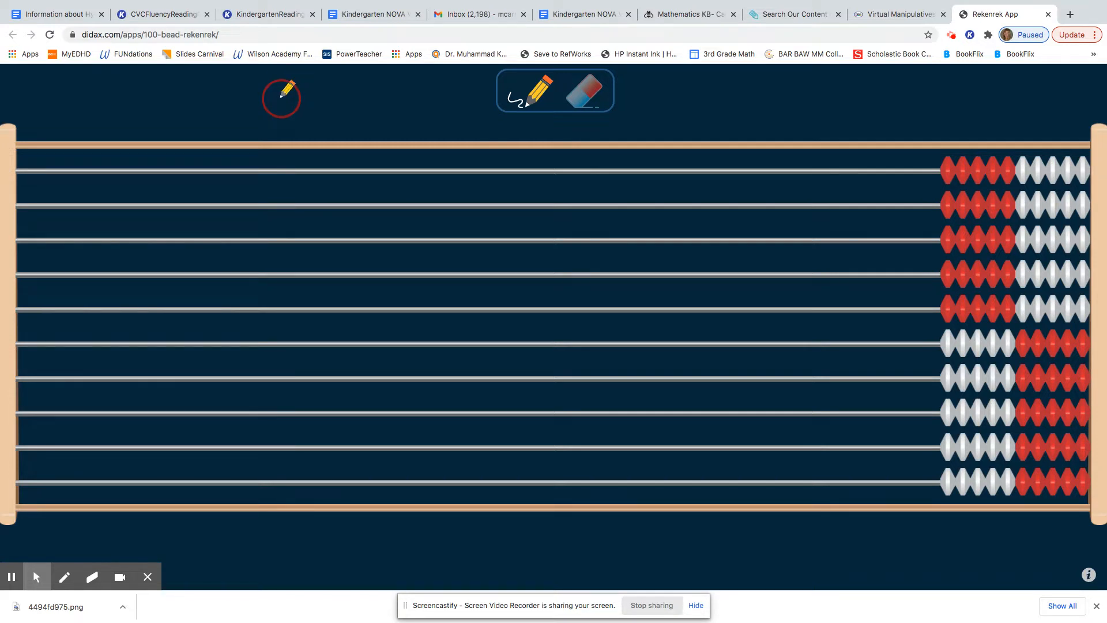
mouse_move(362, 531)
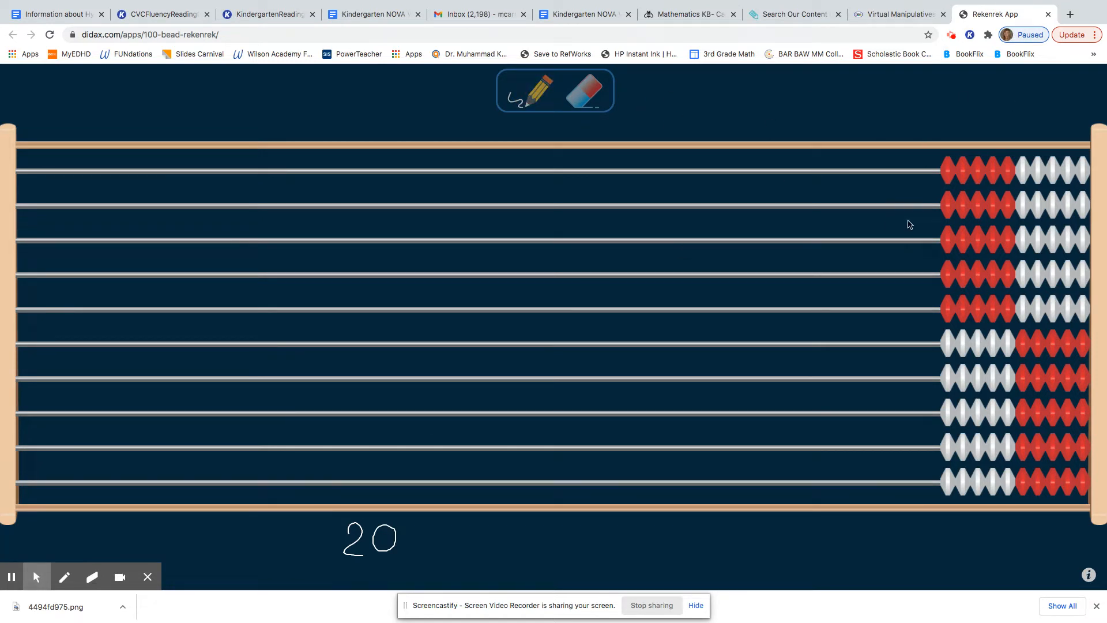
drag(945, 170, 816, 176)
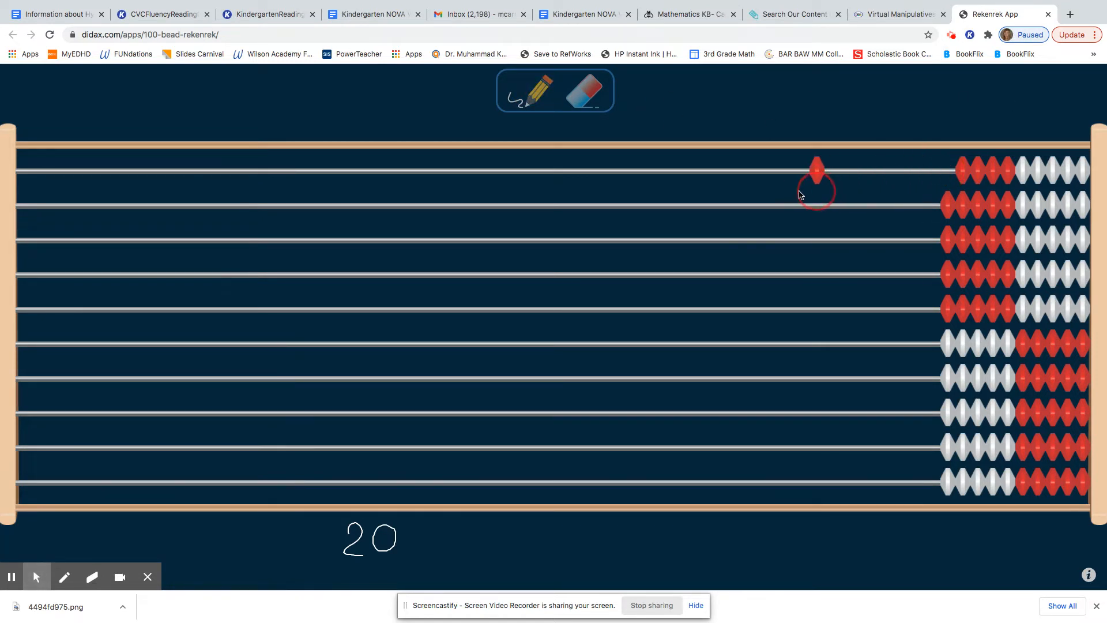
drag(815, 169, 23, 169)
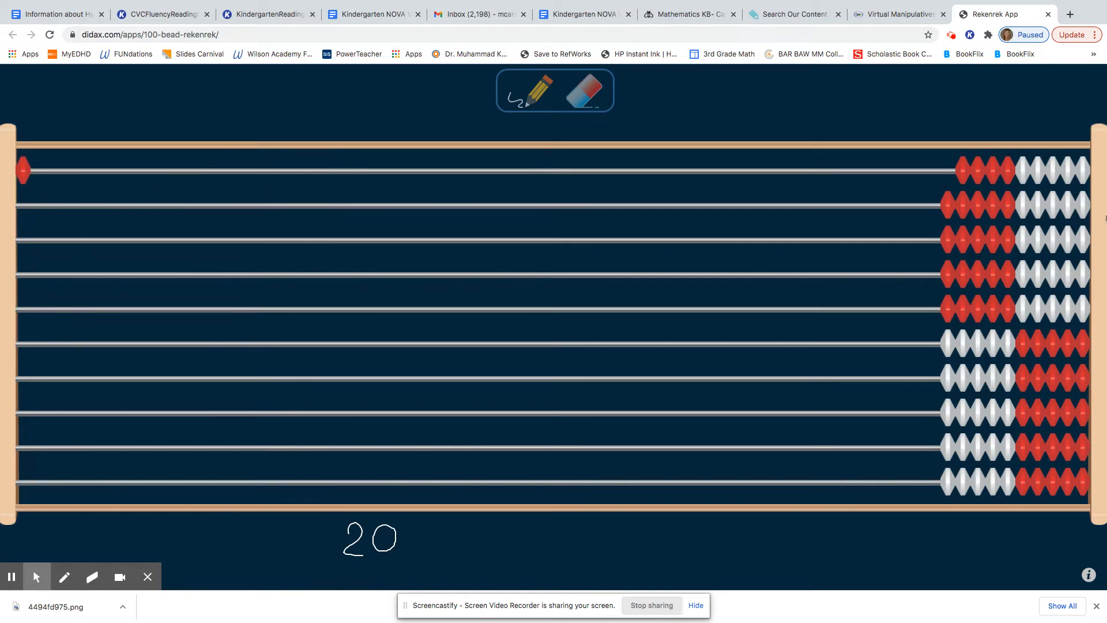
drag(975, 171, 265, 171)
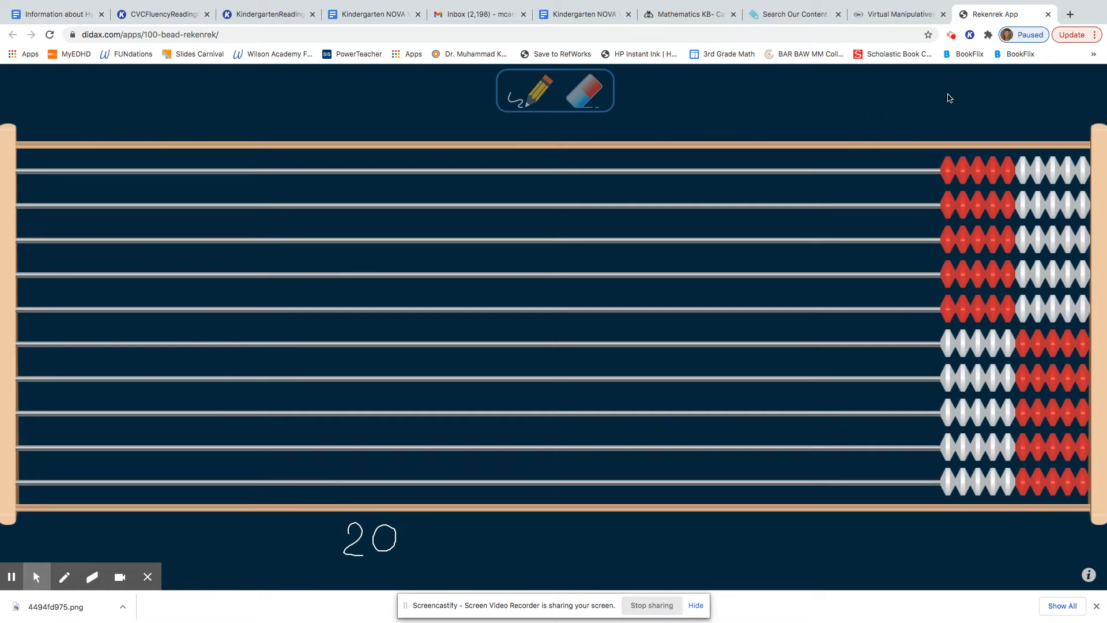
mouse_move(971, 118)
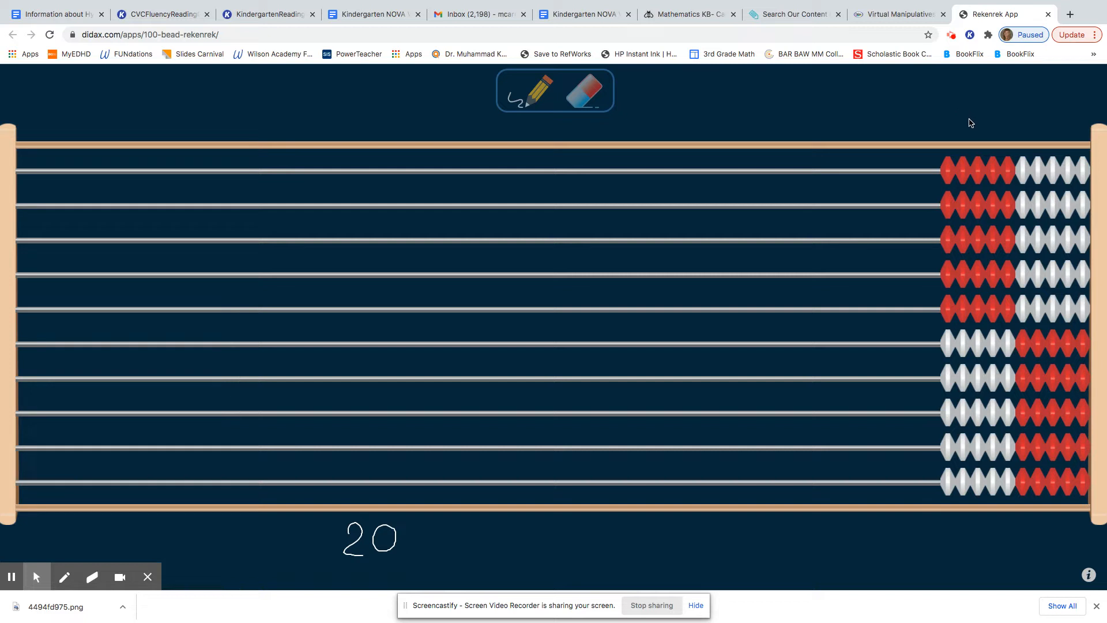
mouse_move(1005, 131)
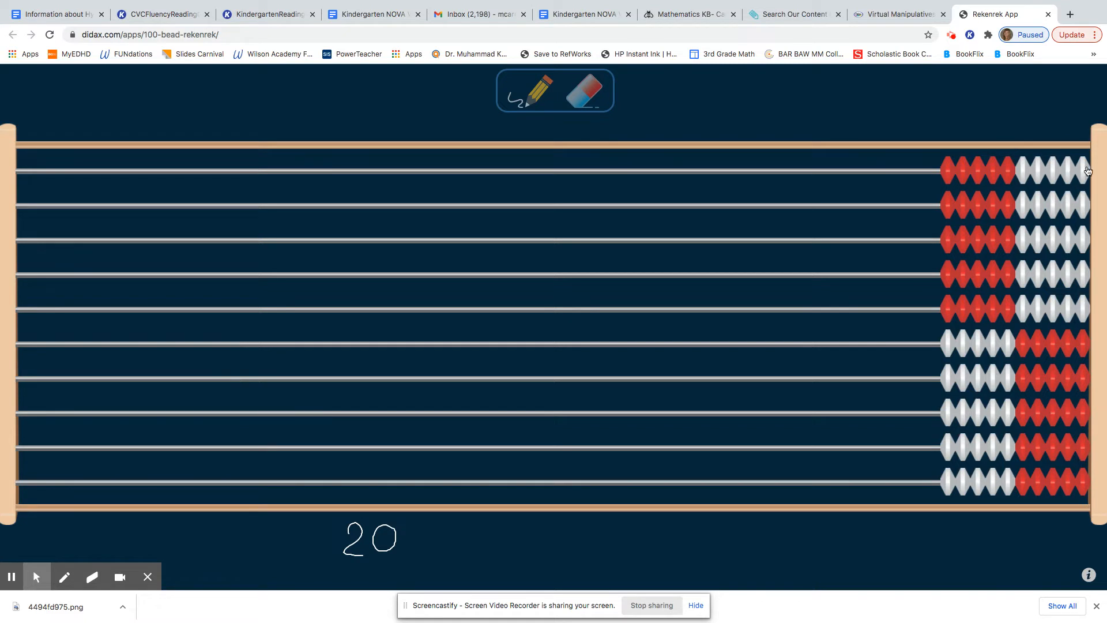
drag(1031, 169, 93, 169)
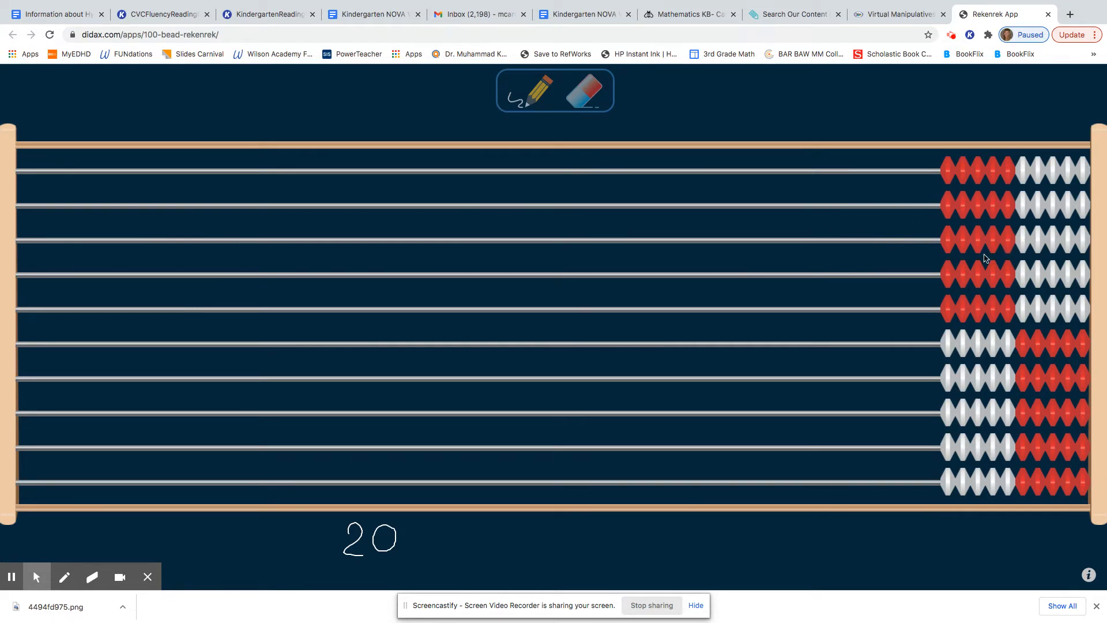
mouse_move(979, 256)
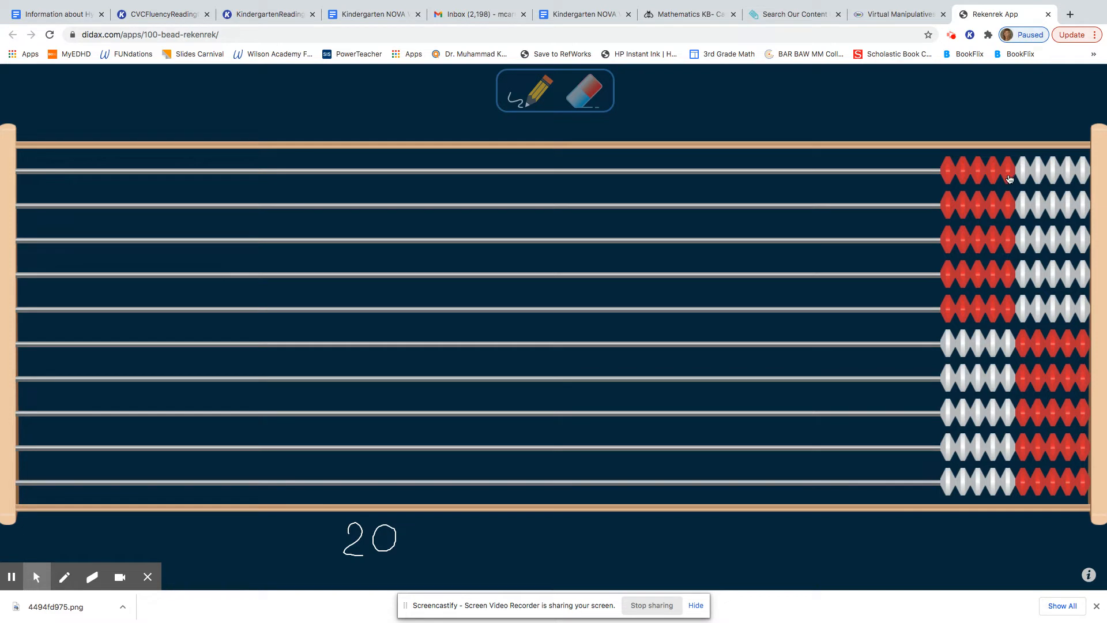
drag(988, 170, 57, 170)
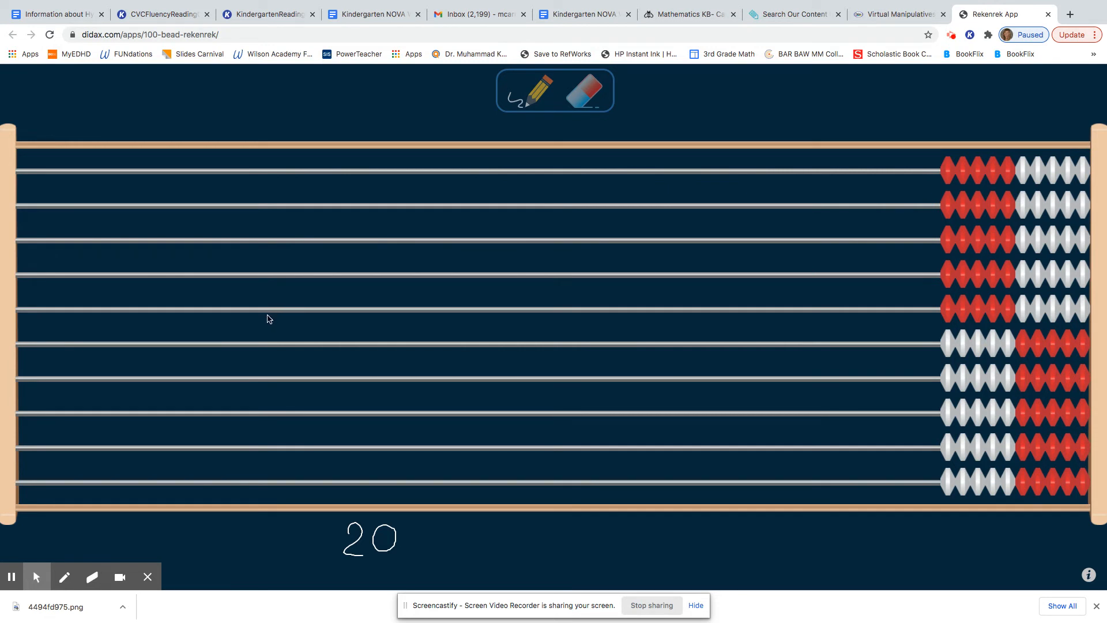
mouse_move(301, 332)
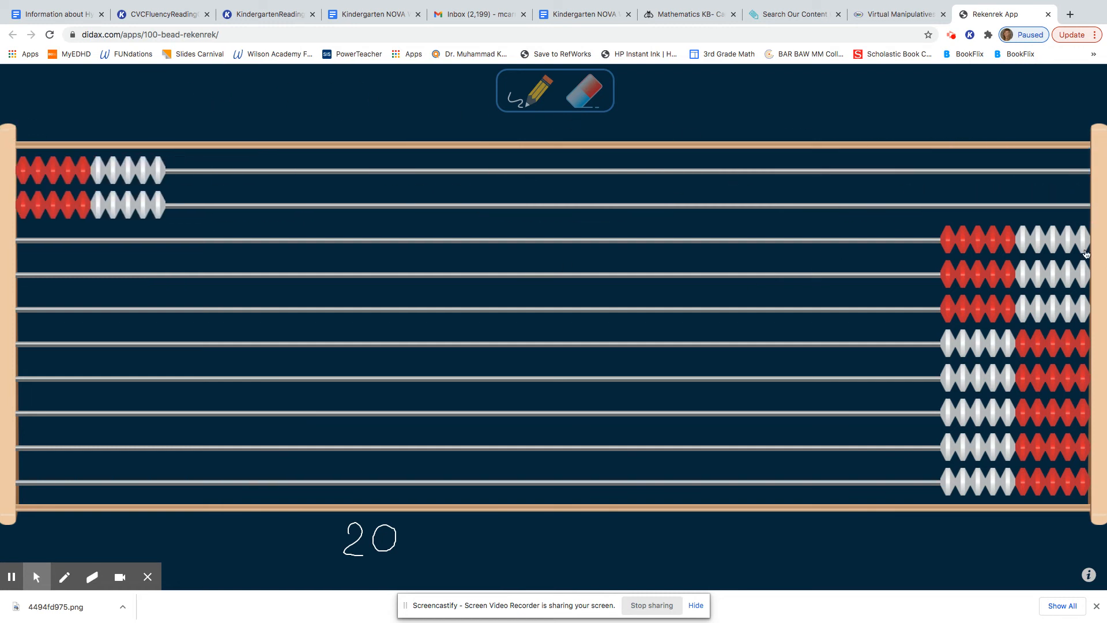
Step: Slide another row of beads fully left toward showing 50
click(1085, 244)
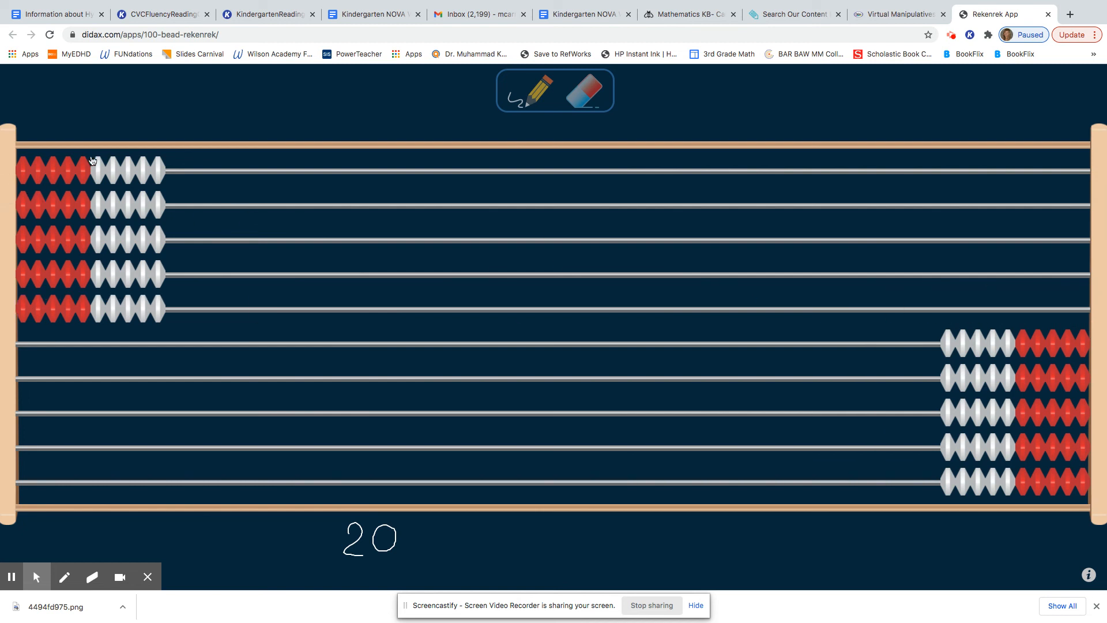
mouse_move(173, 187)
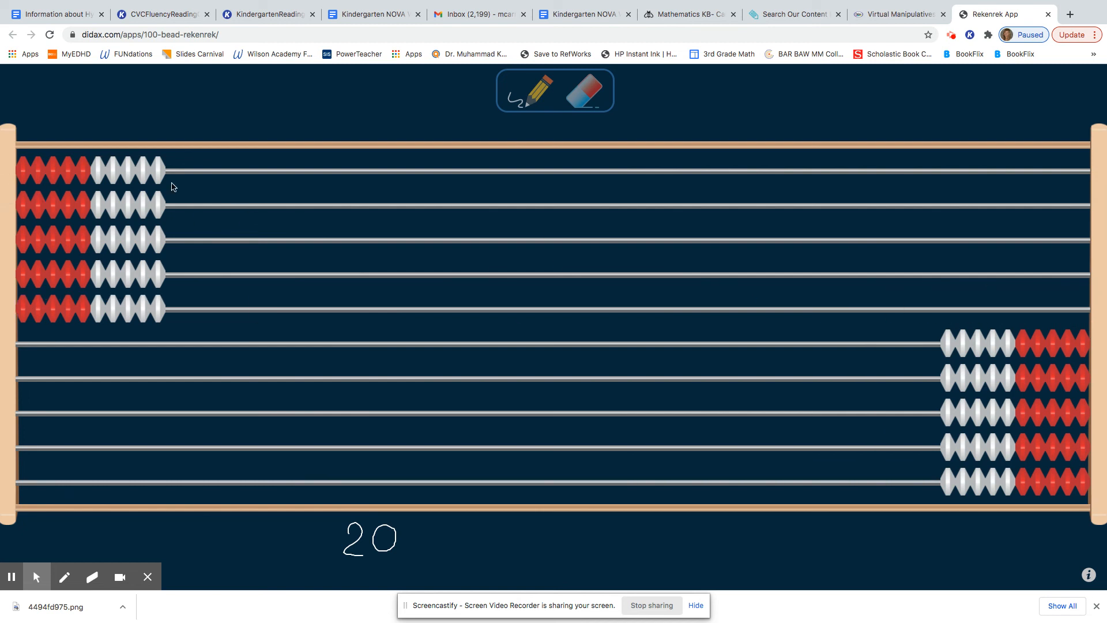
mouse_move(200, 222)
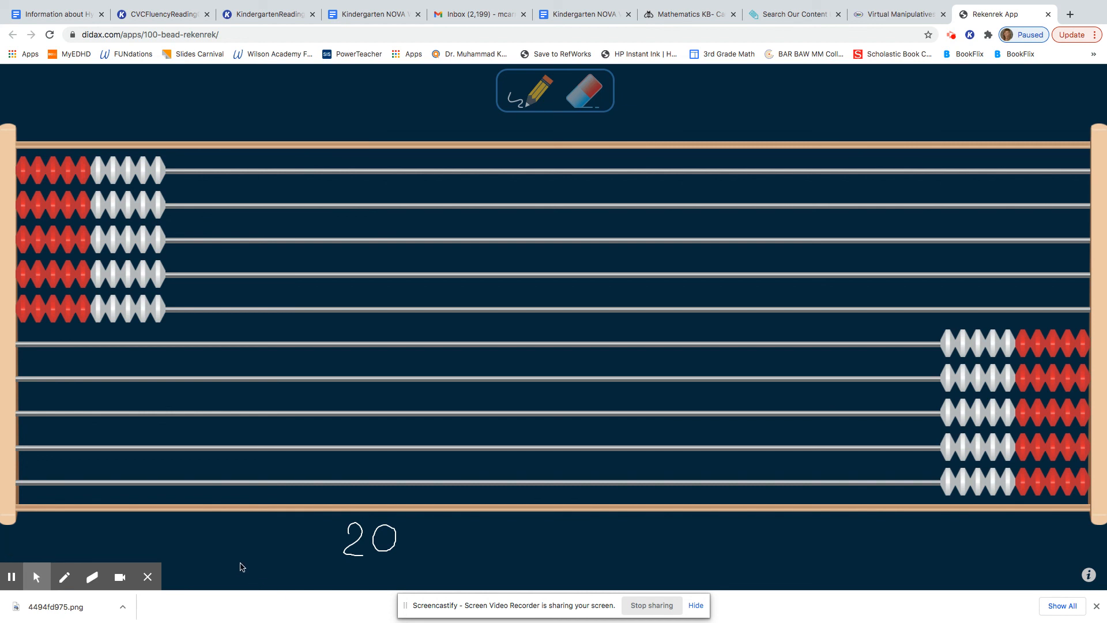
mouse_move(171, 568)
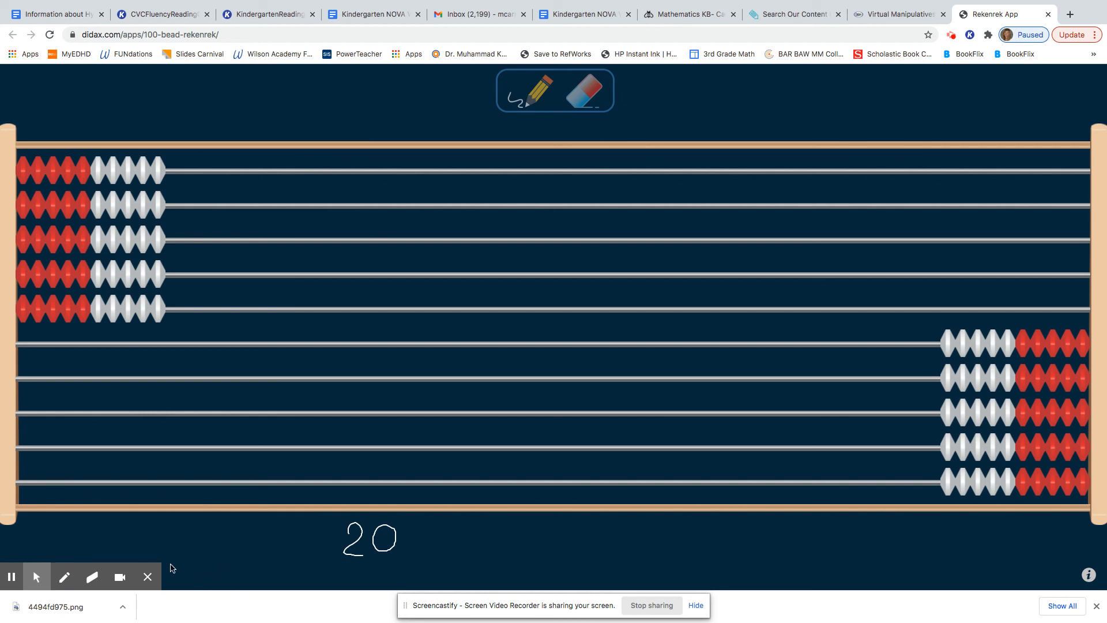